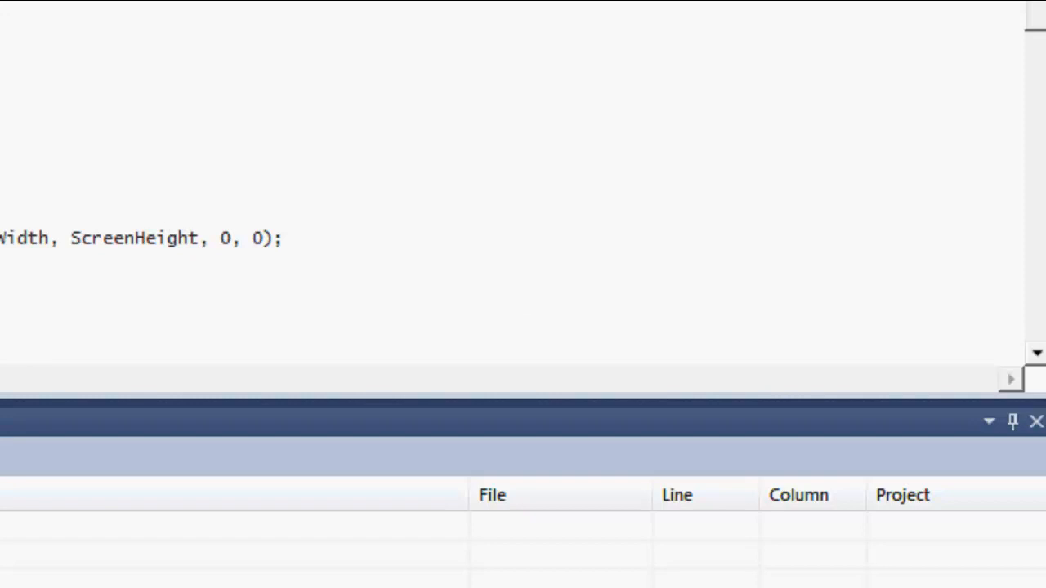
# Review the escape-key check and the mouse_x and mouse_y checks that move the red circle
pyautogui.scroll(3)
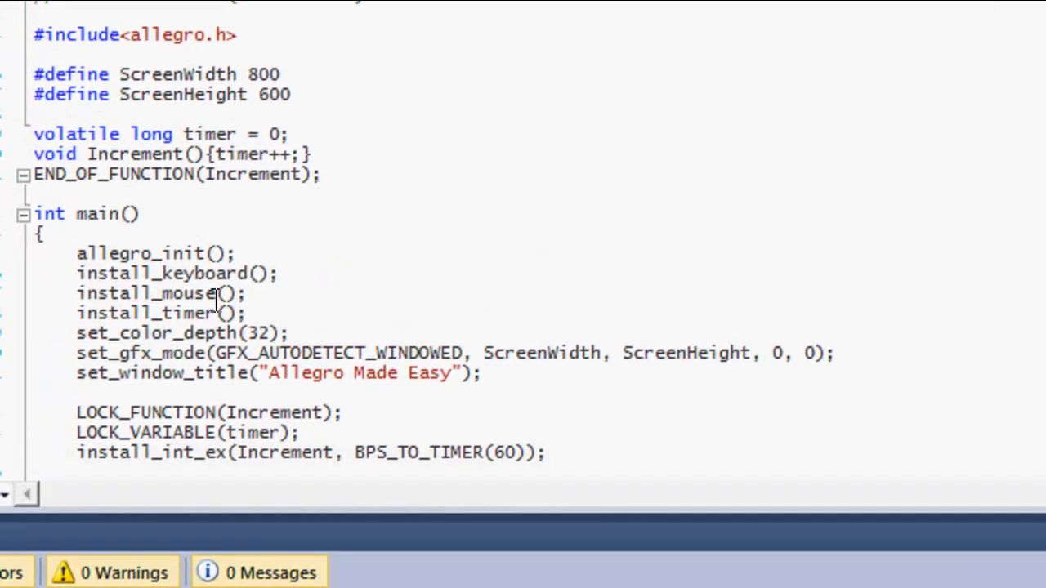
pyautogui.moveTo(219, 333)
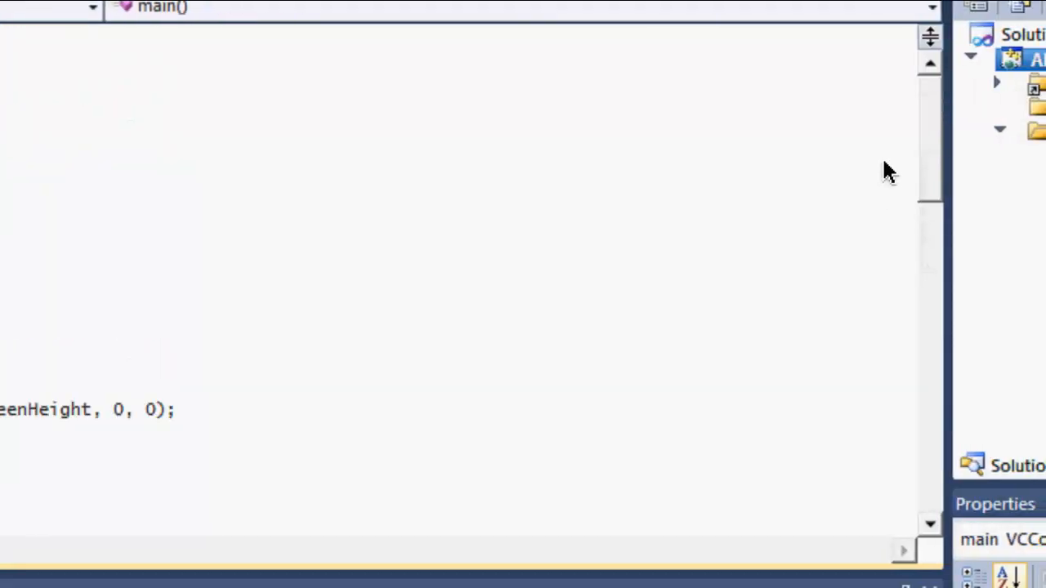
pyautogui.scroll(3)
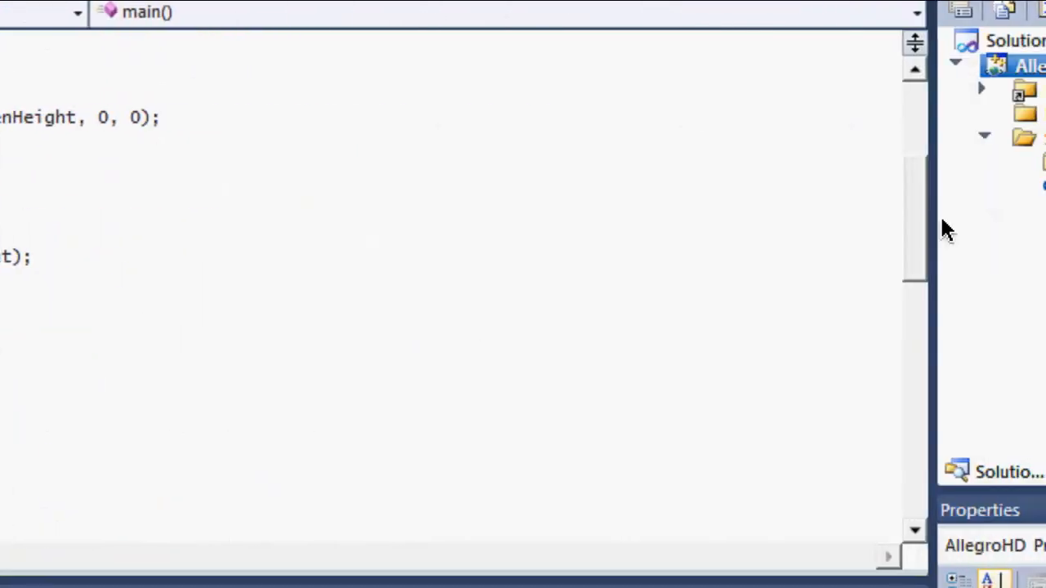
pyautogui.scroll(-3)
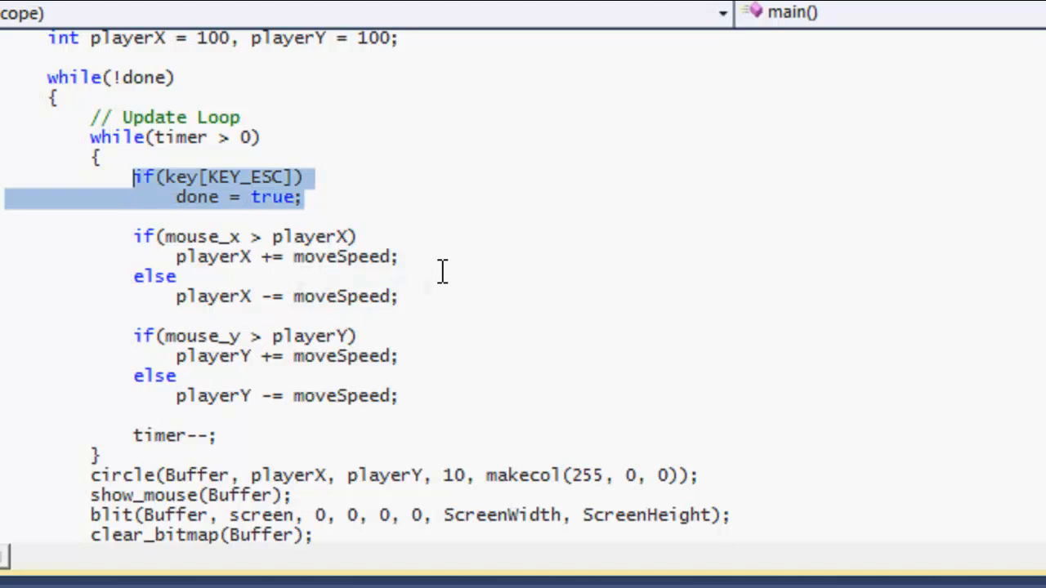
pyautogui.click(241, 237)
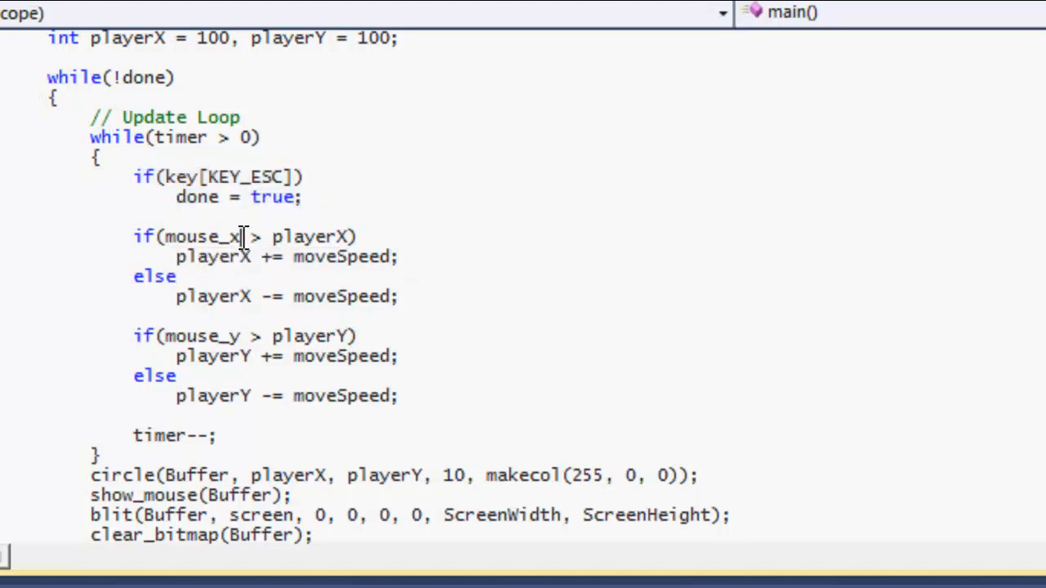
pyautogui.doubleClick(202, 237)
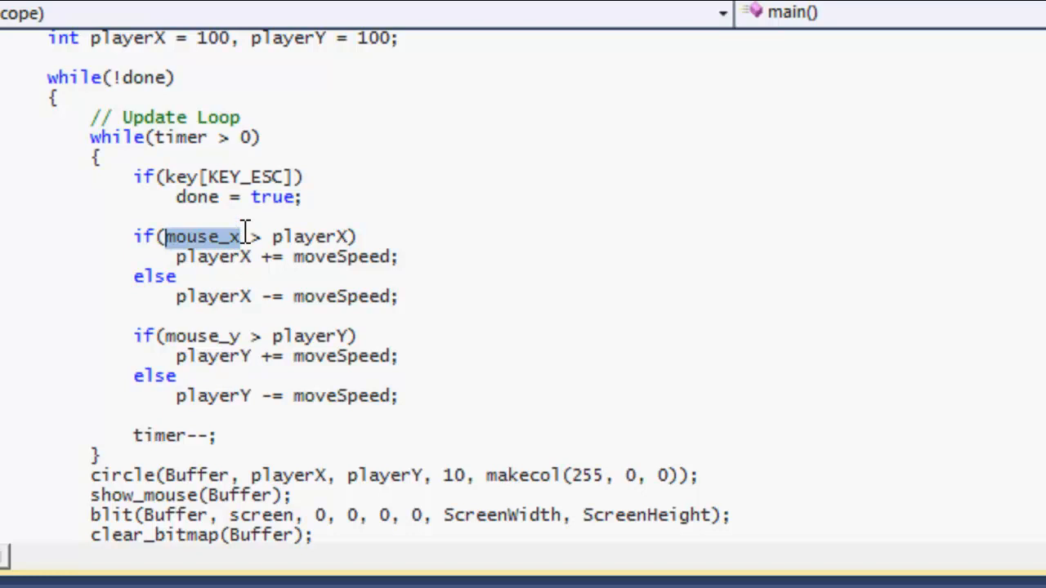
pyautogui.moveTo(245, 236); pyautogui.dragTo(172, 257)
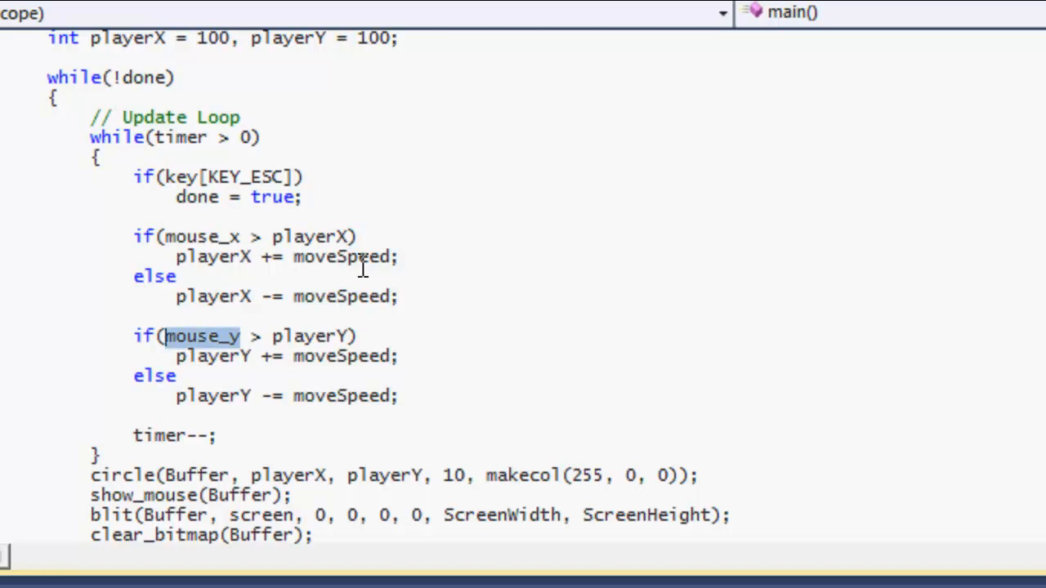
pyautogui.moveTo(393, 278)
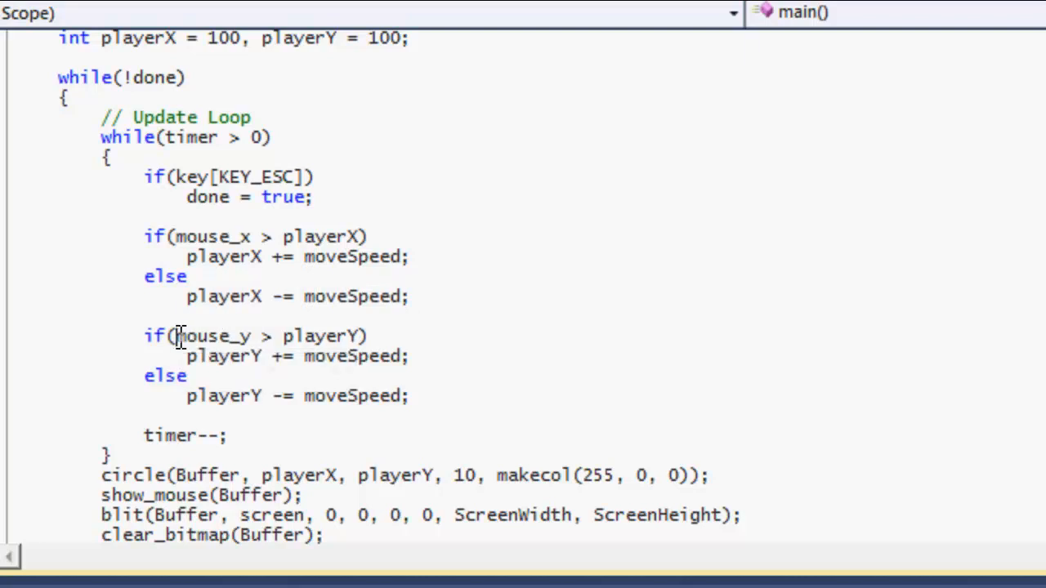
pyautogui.doubleClick(323, 336)
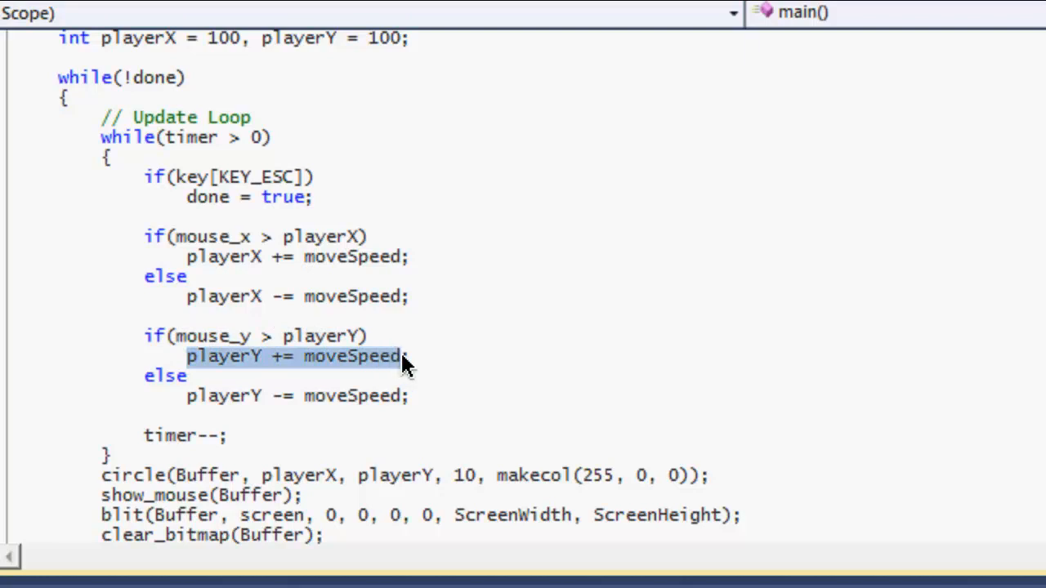
pyautogui.moveTo(505, 381)
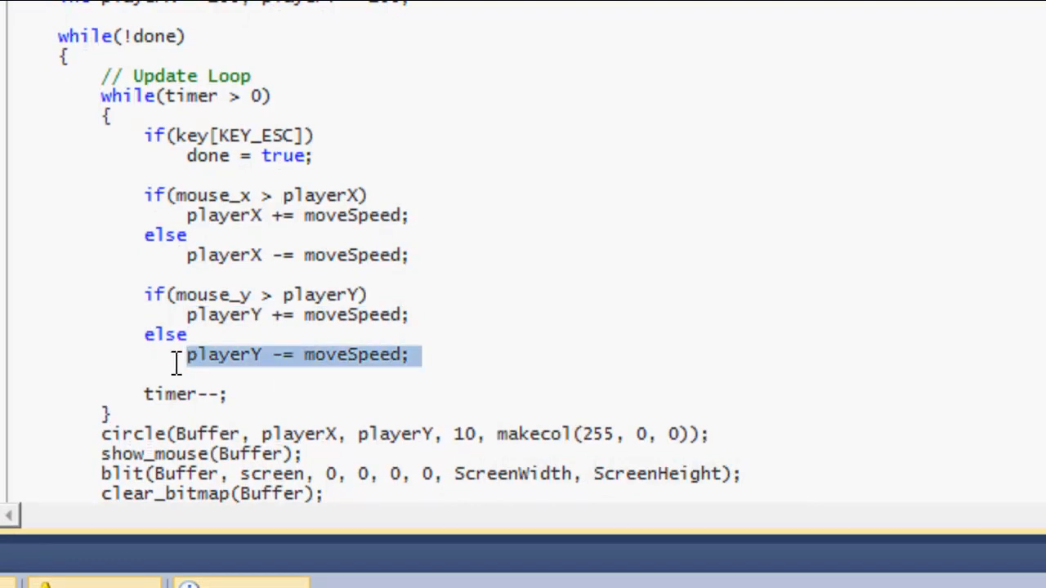
pyautogui.moveTo(282, 370)
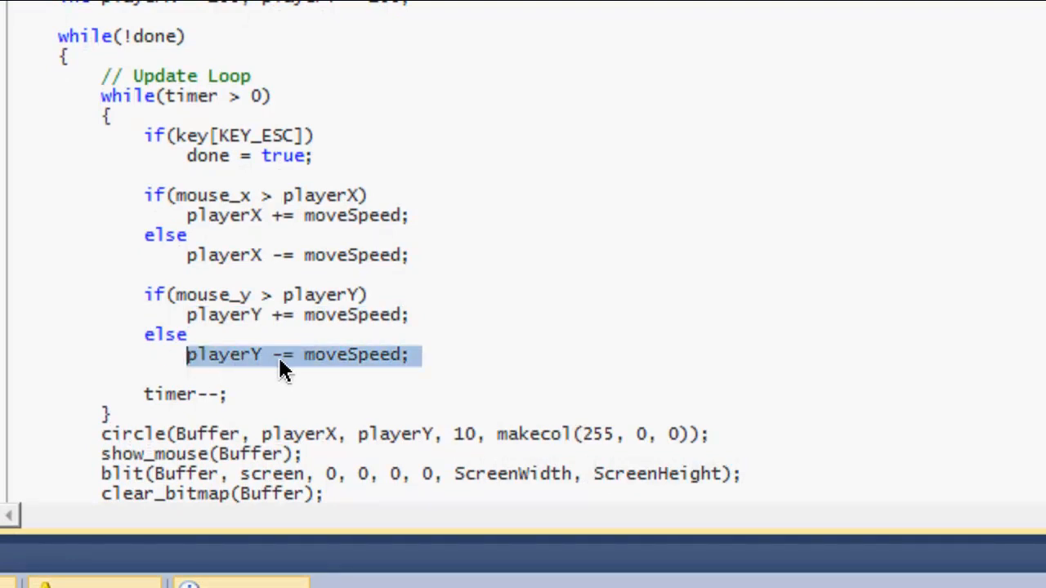
pyautogui.moveTo(342, 171)
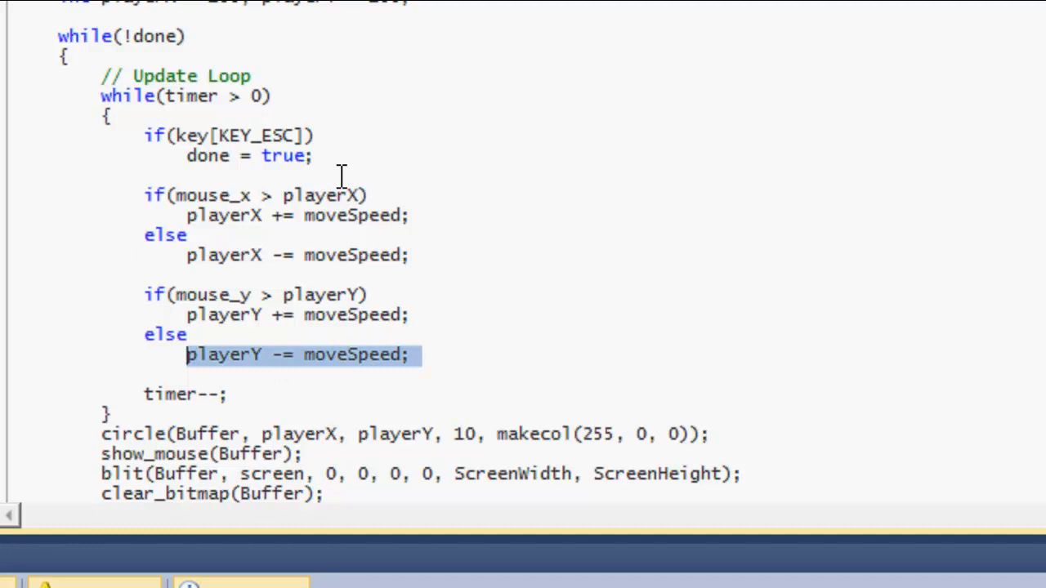
pyautogui.moveTo(260, 424)
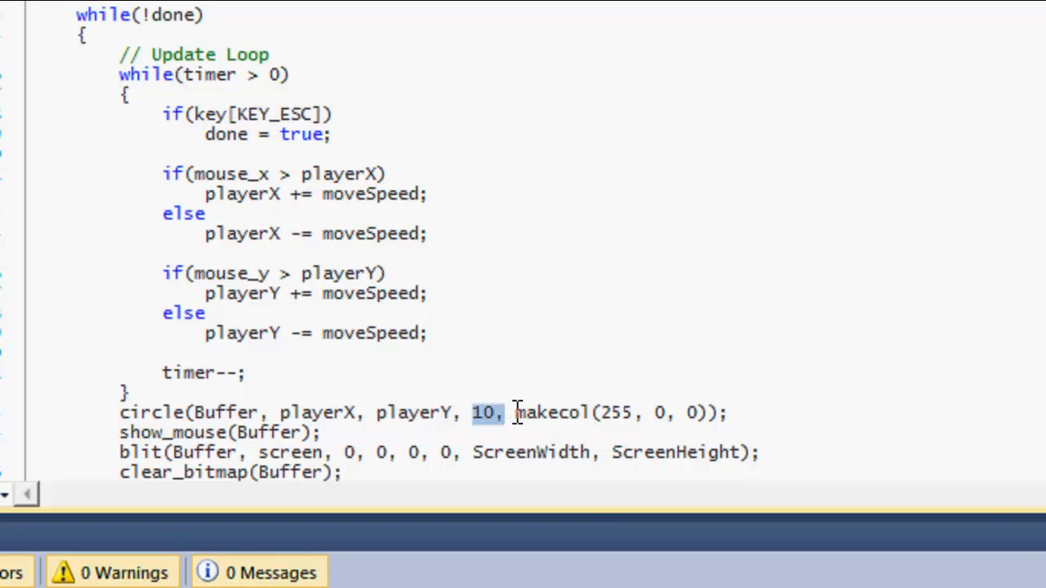
pyautogui.scroll(-3)
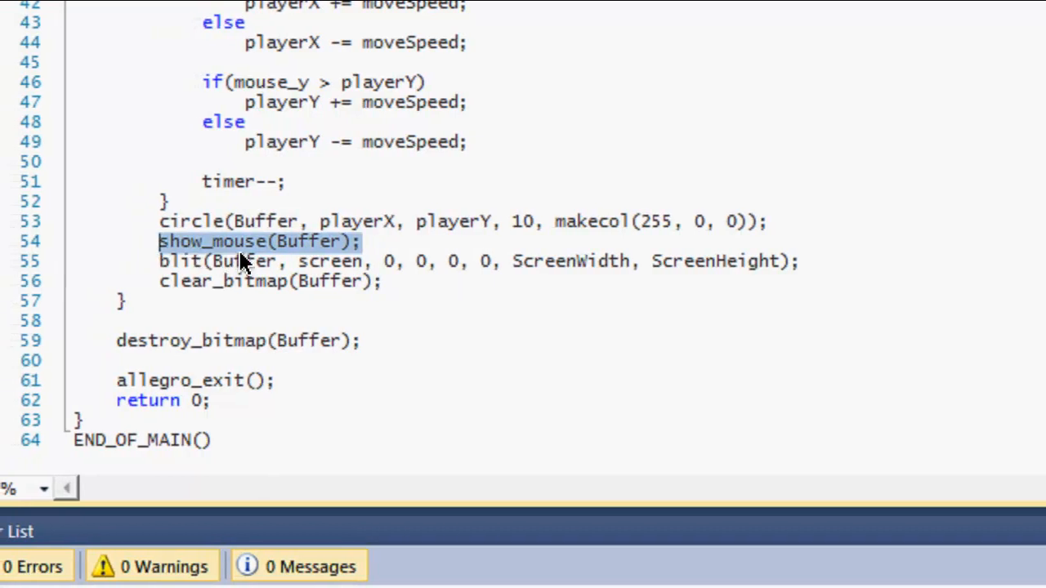
pyautogui.moveTo(318, 263)
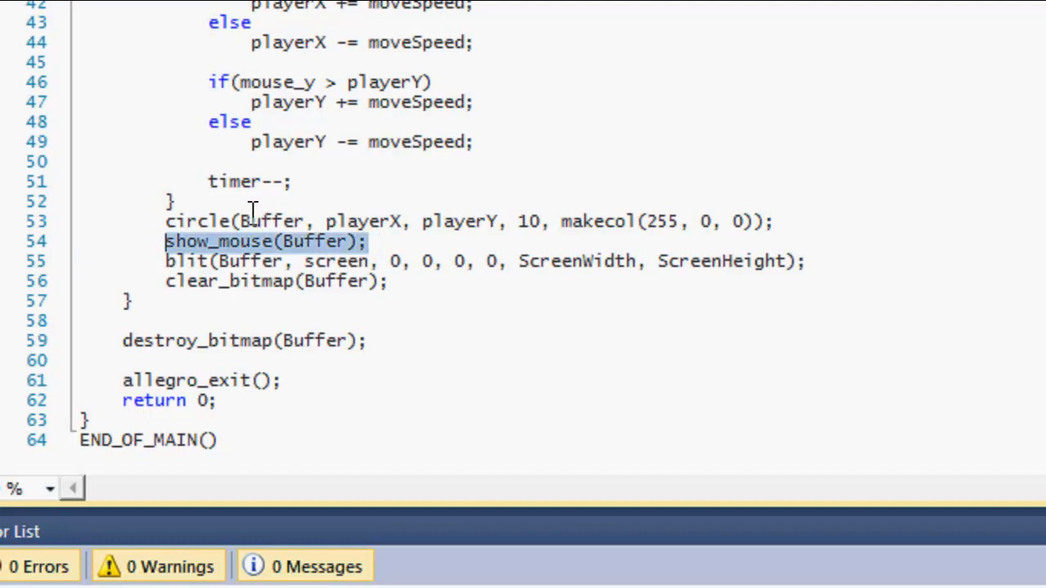
pyautogui.moveTo(225, 211)
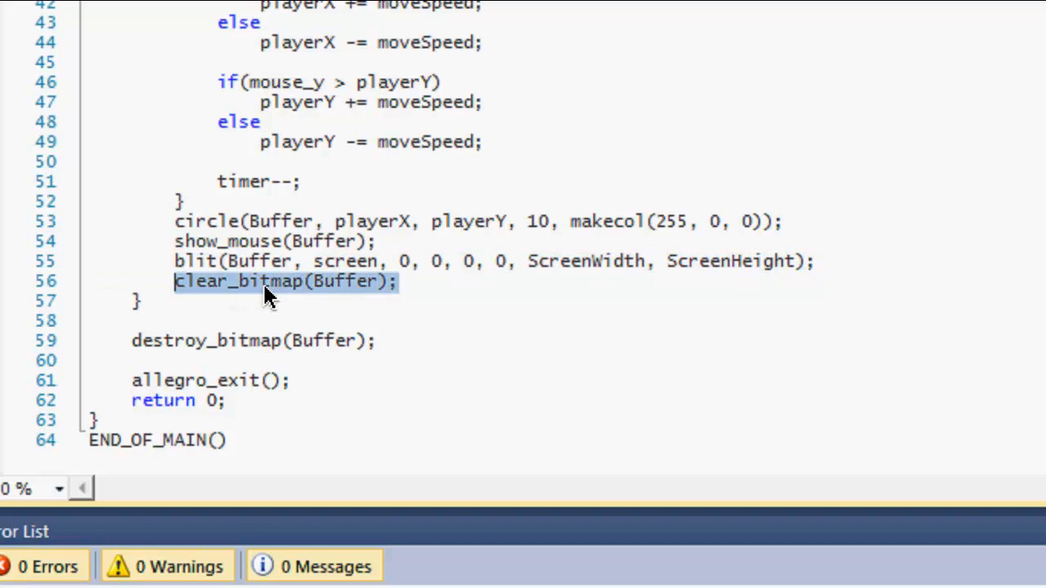
pyautogui.moveTo(373, 341)
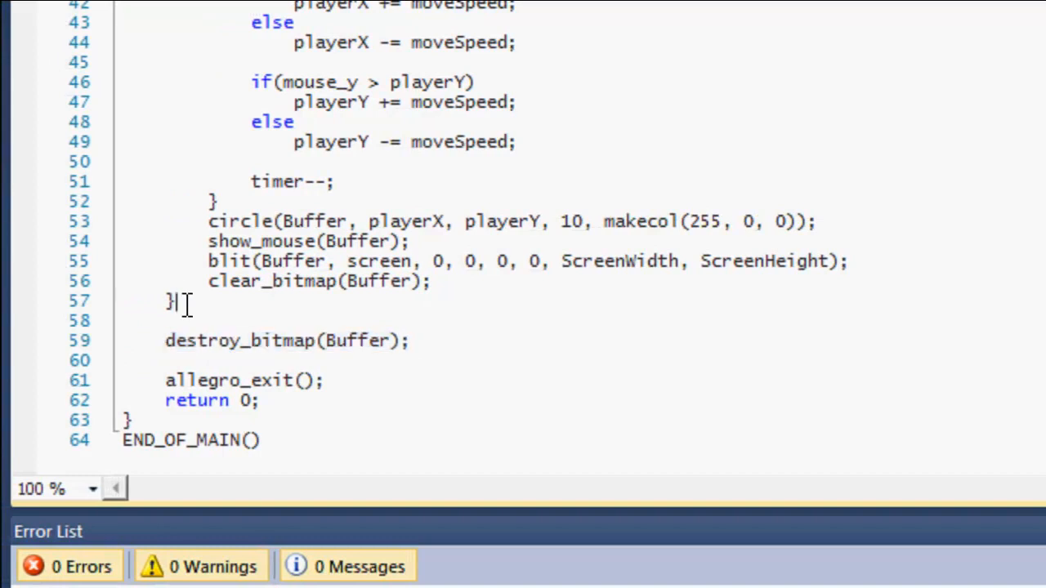
pyautogui.doubleClick(243, 380)
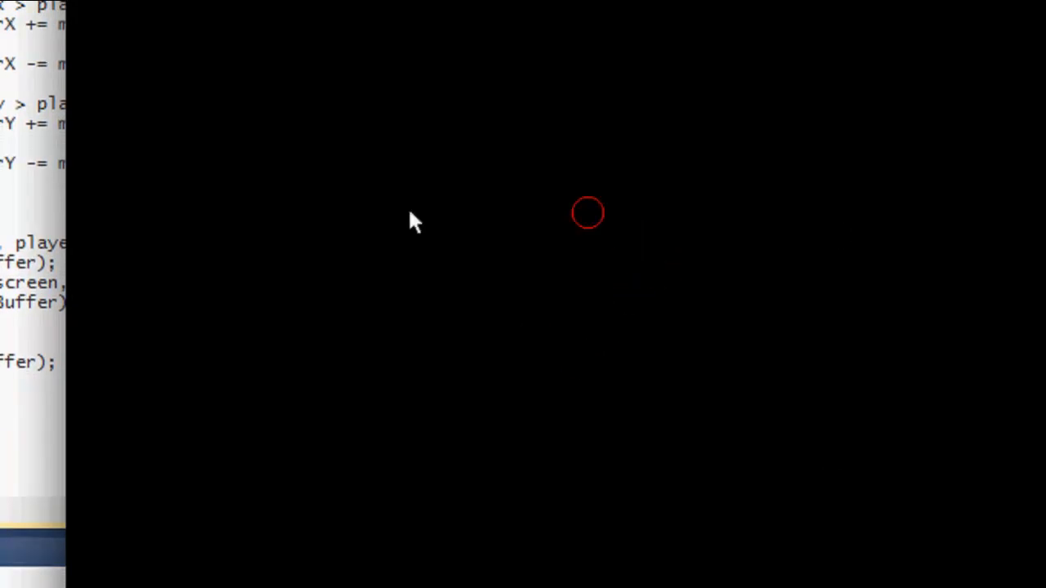
pyautogui.moveTo(462, 262)
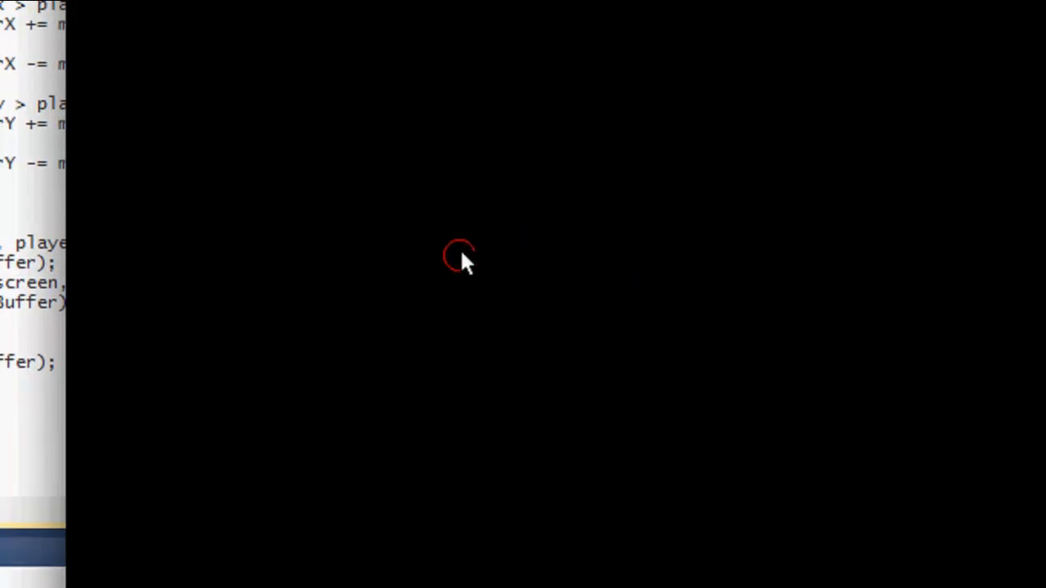
pyautogui.moveTo(466, 290)
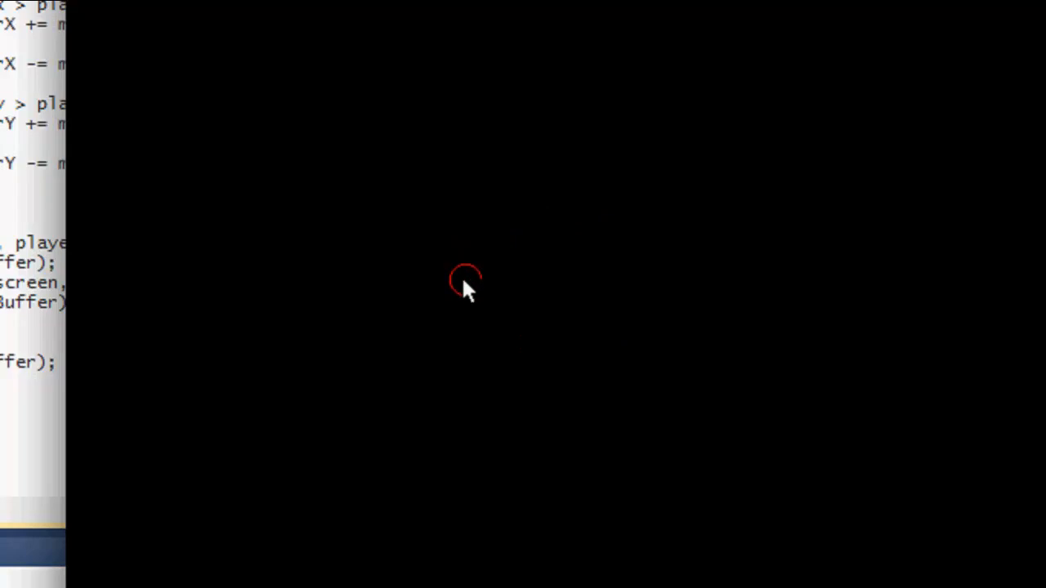
pyautogui.moveTo(540, 294)
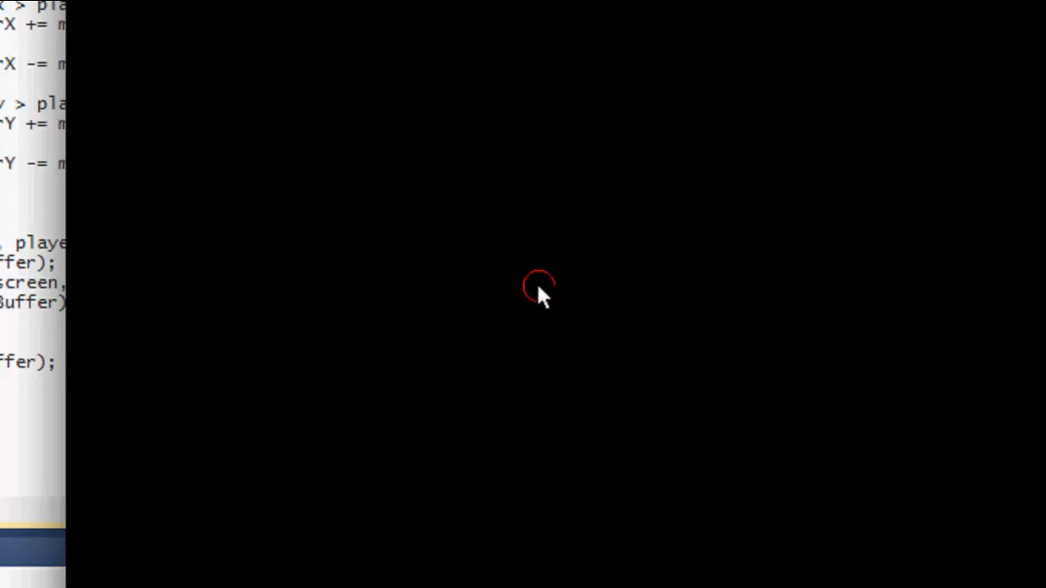
pyautogui.moveTo(551, 297)
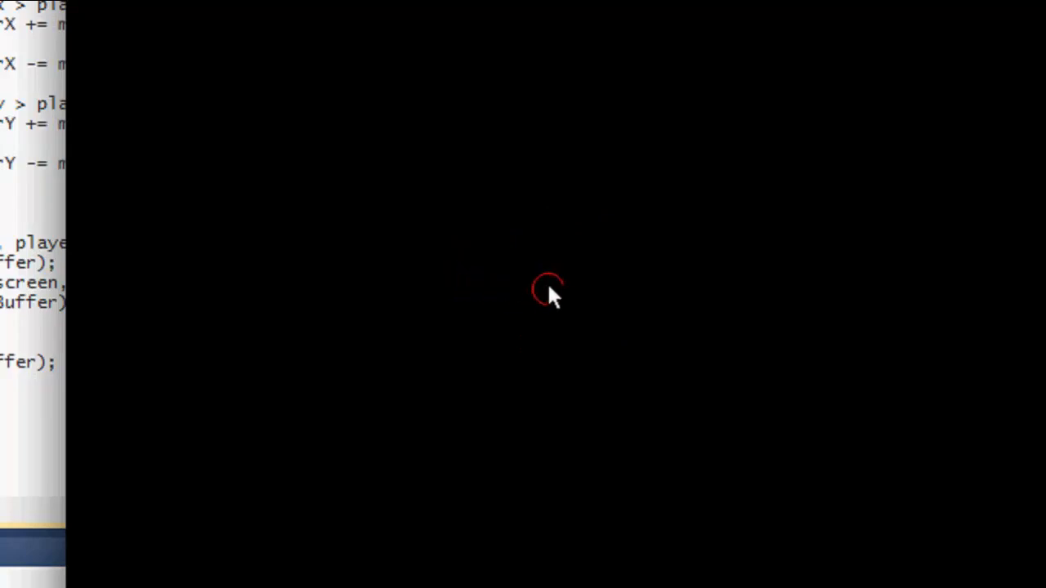
pyautogui.moveTo(568, 295)
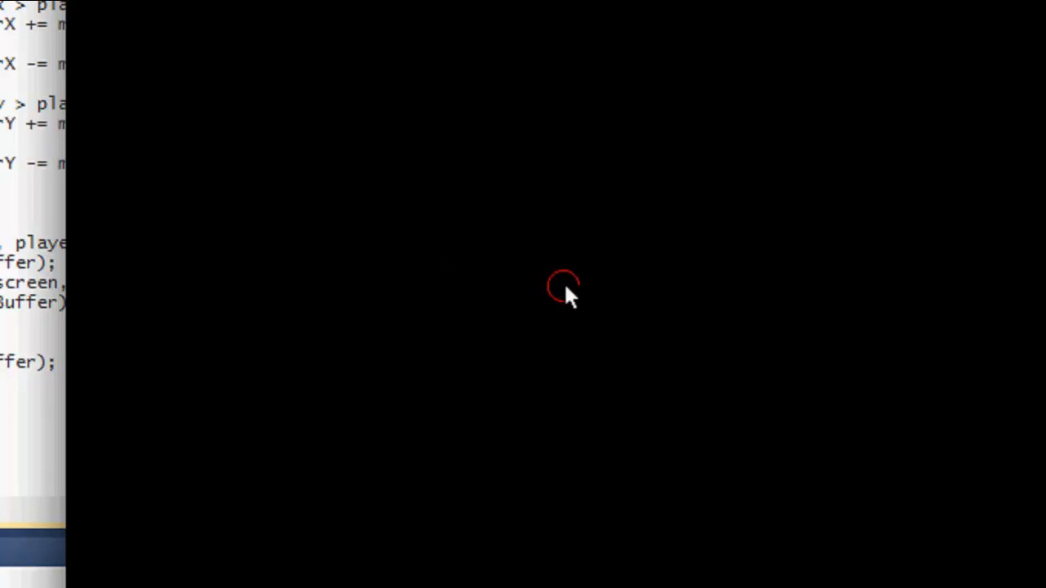
pyautogui.moveTo(548, 176)
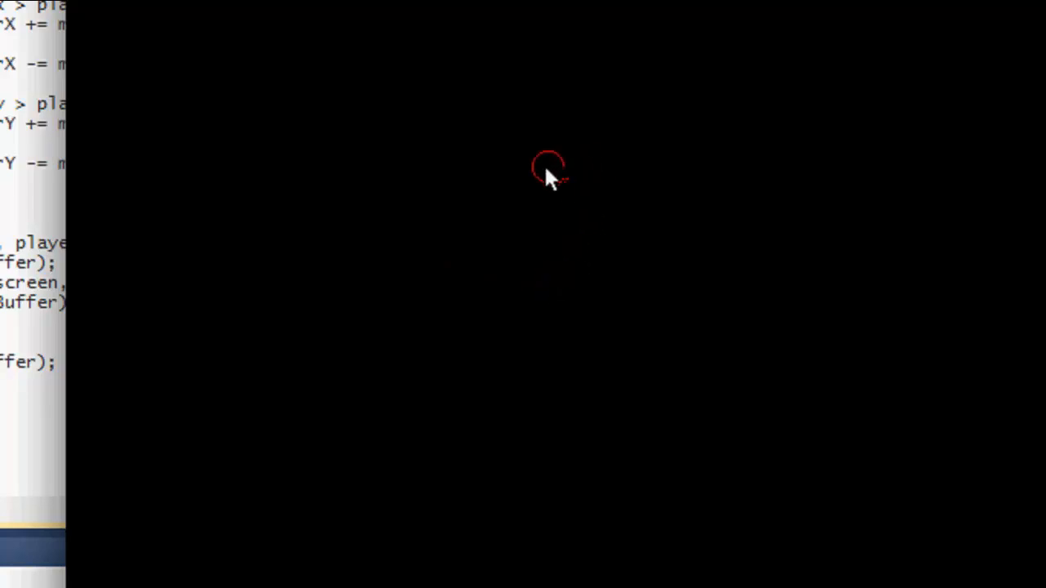
pyautogui.moveTo(552, 249)
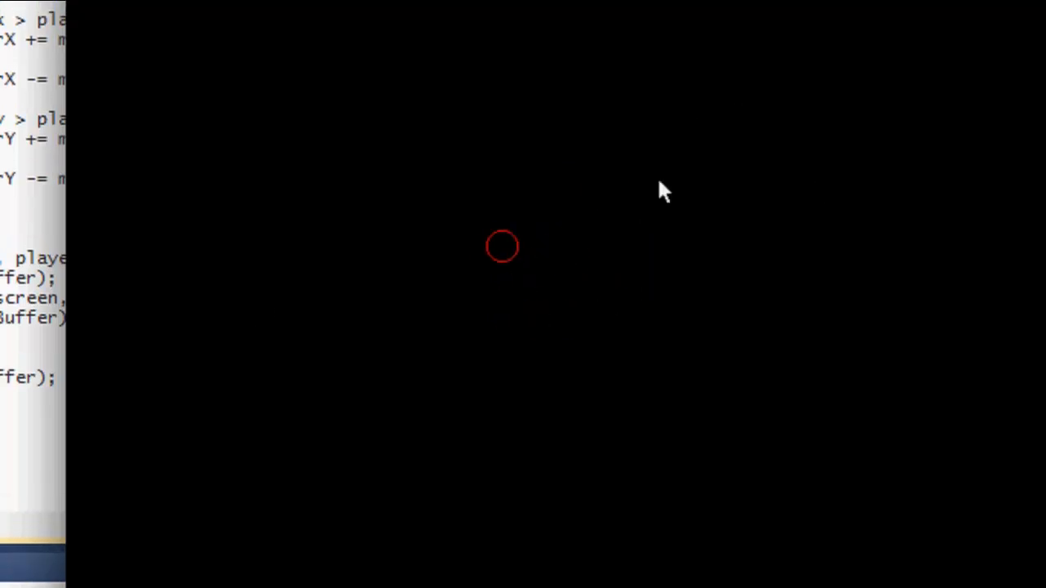
pyautogui.moveTo(282, 298)
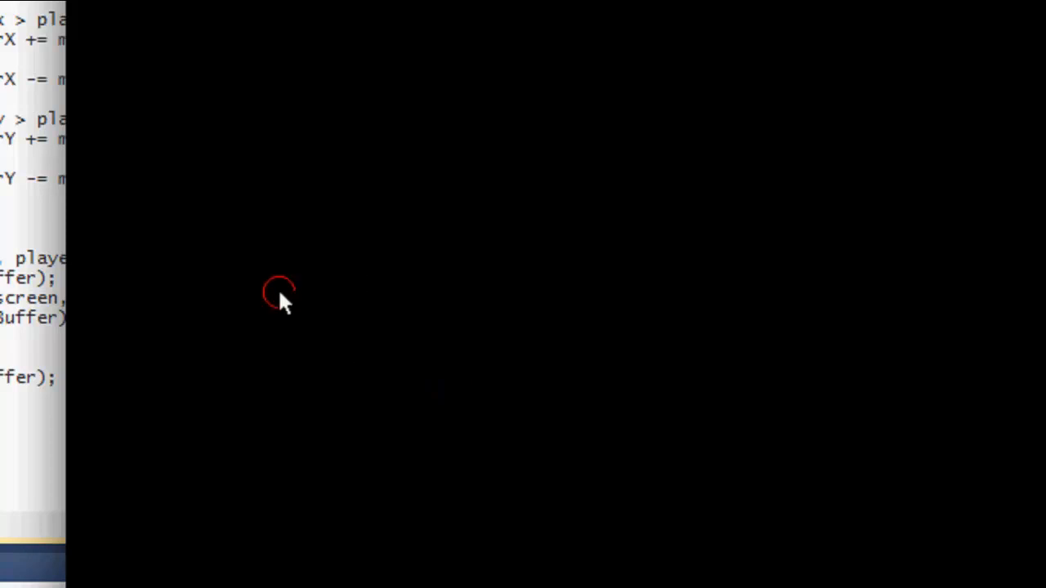
pyautogui.moveTo(355, 339)
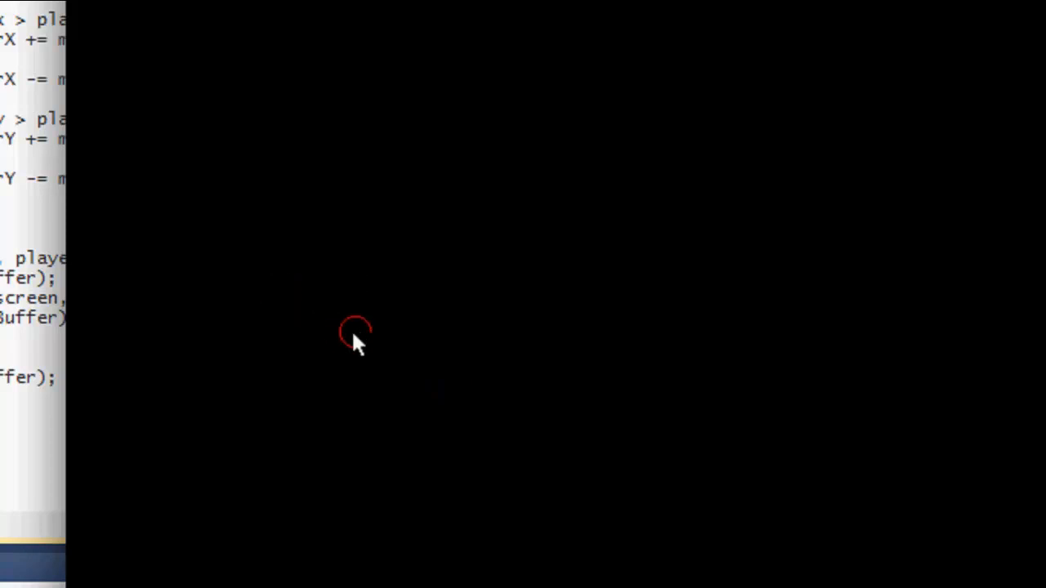